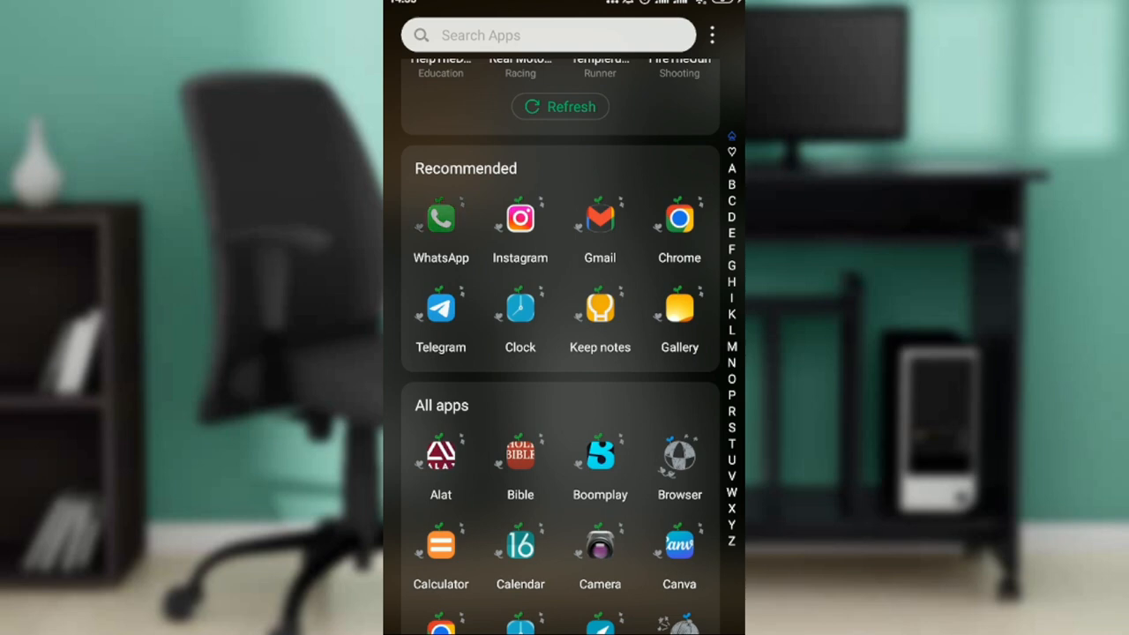
Launch WhatsApp from the Recommended row of the app drawer.
click(441, 219)
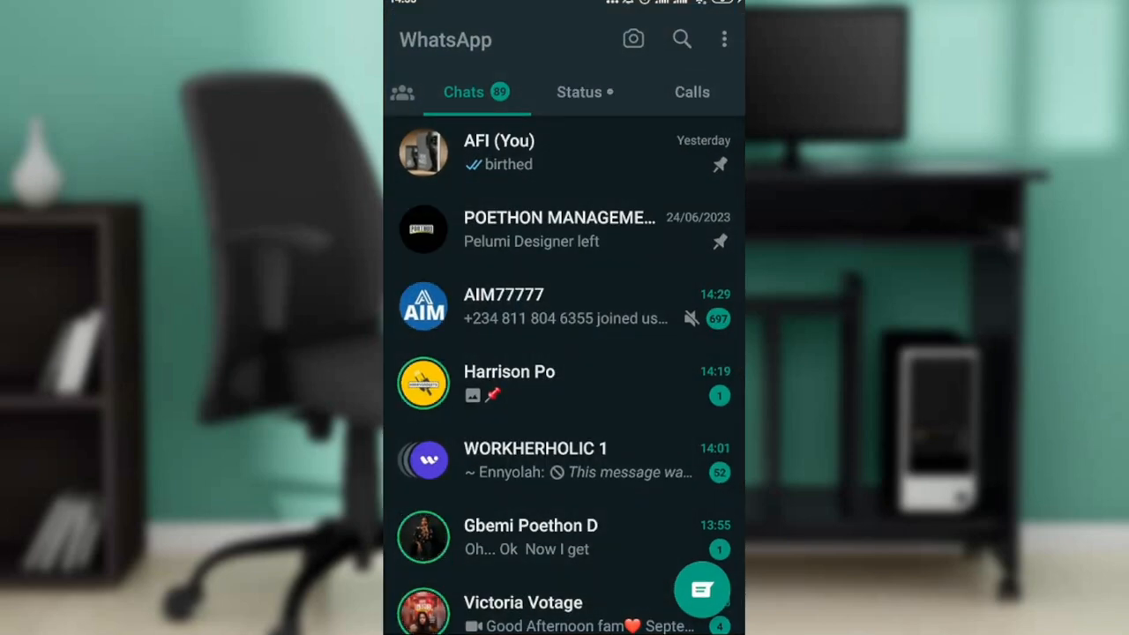
Review the AFI (You) notes chat, then switch to the Dorcas conversation.
click(500, 152)
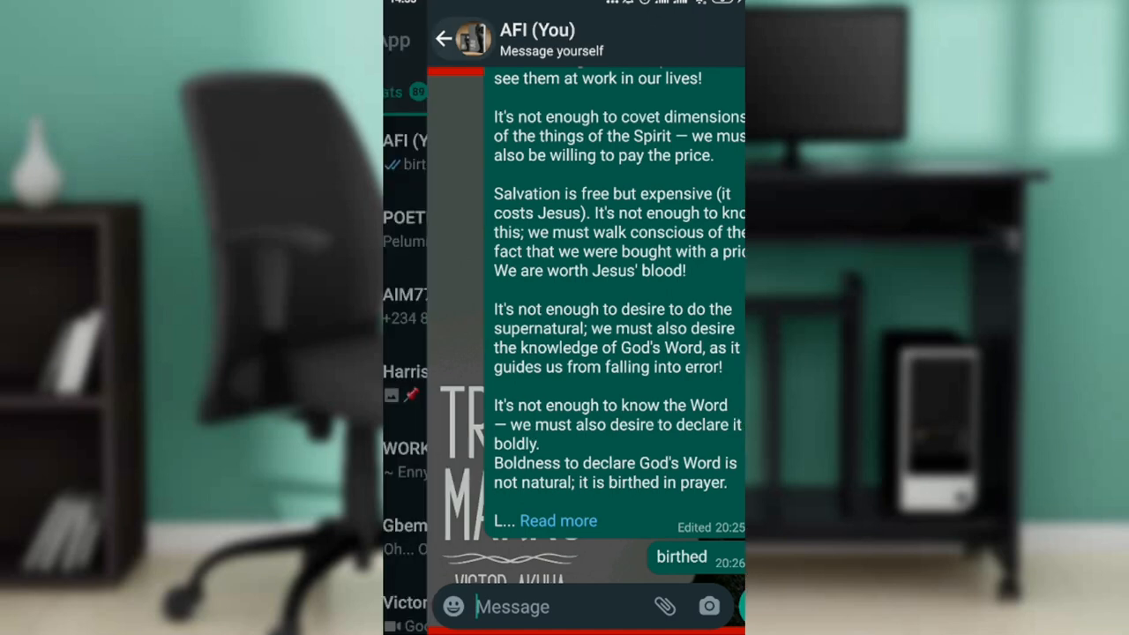
click(444, 39)
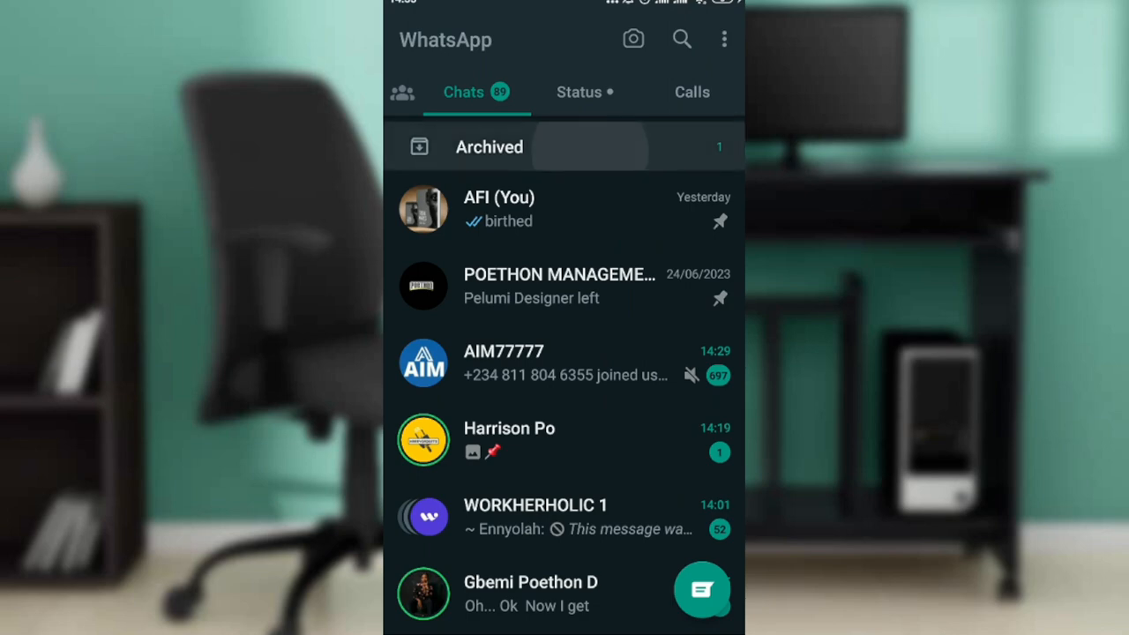
click(488, 147)
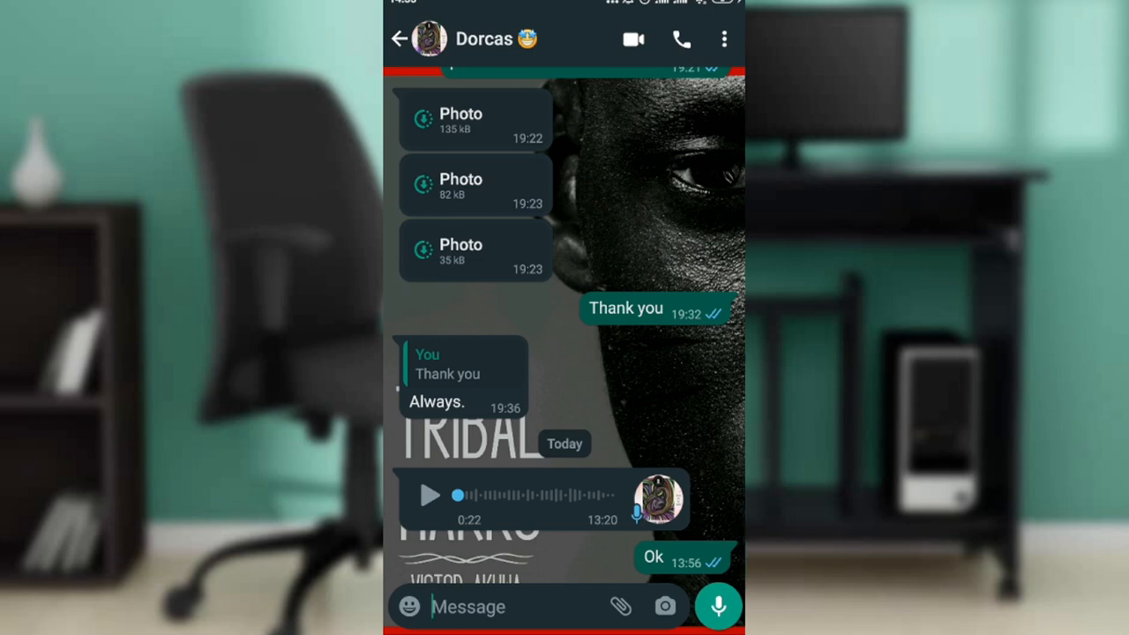
click(681, 39)
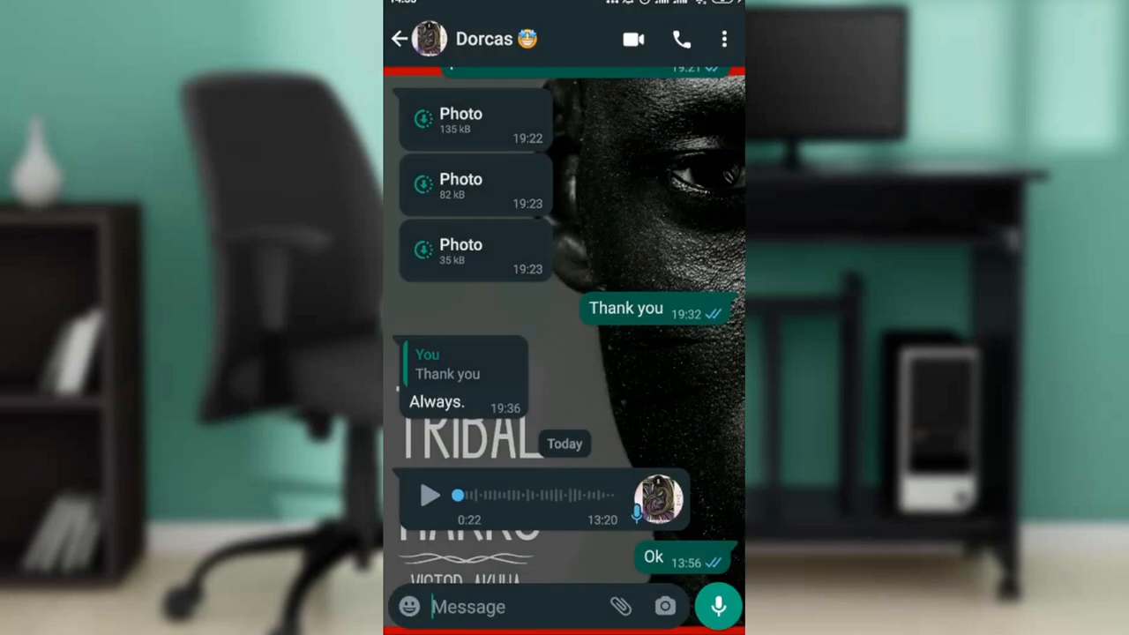
Leave the Dorcas conversation and return to the phone's app drawer.
click(631, 39)
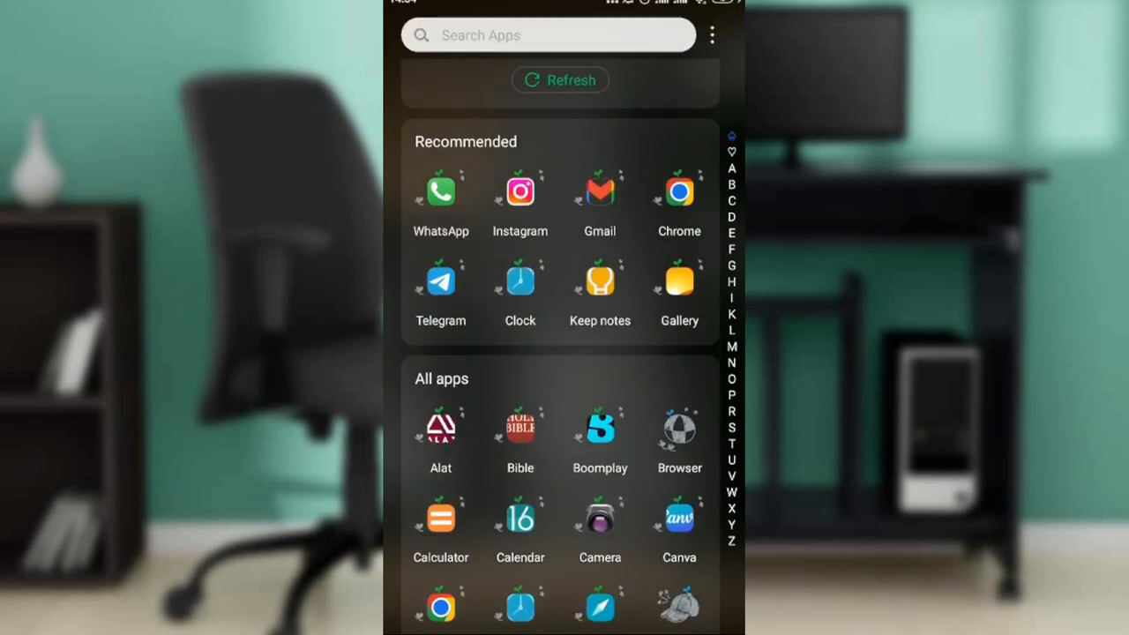
Resume WhatsApp so the ongoing call screen to Dorcas reappears.
click(600, 190)
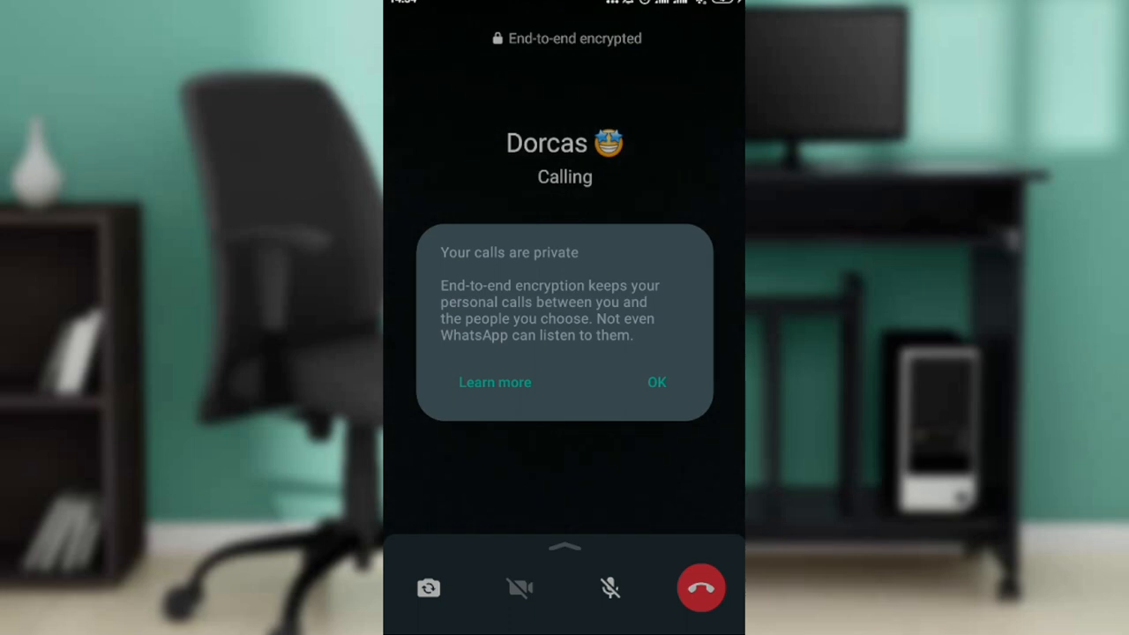
Acknowledge the 'Your calls are private' notice with OK, keeping the call ringing.
click(657, 382)
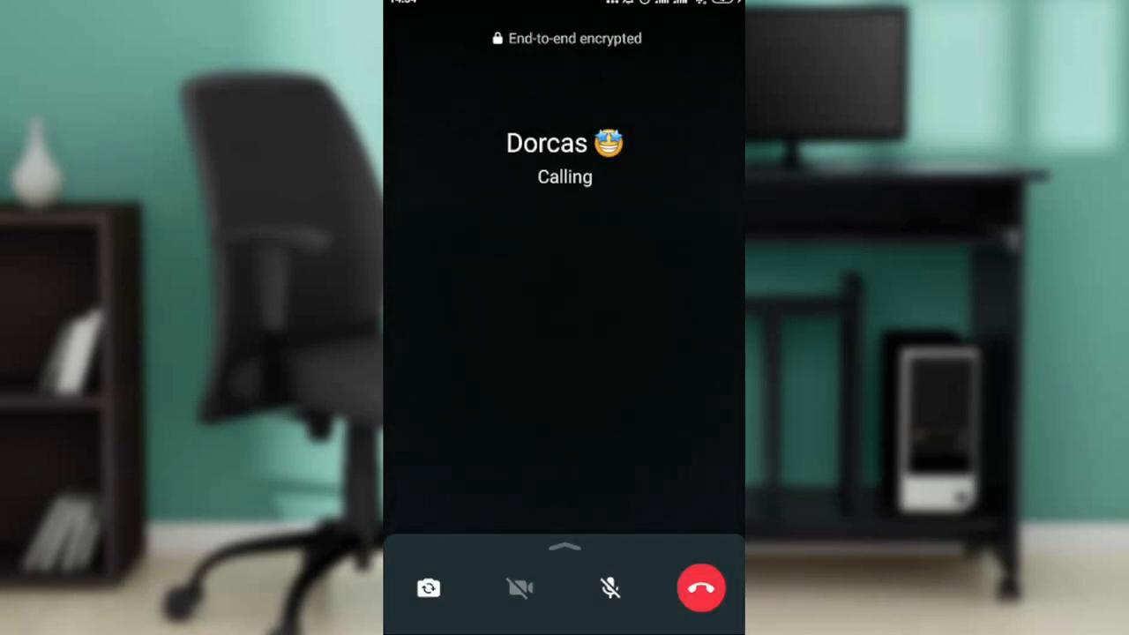